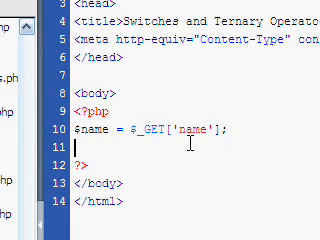
pyautogui.write('if ($name')
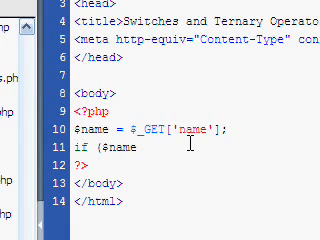
pyautogui.write("== 'Tom') {")
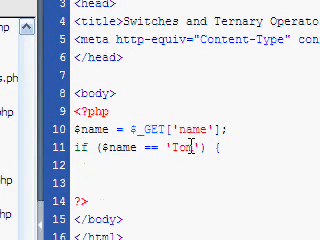
pyautogui.write("elseif ($name == 'Bob') {")
pyautogui.write('}')
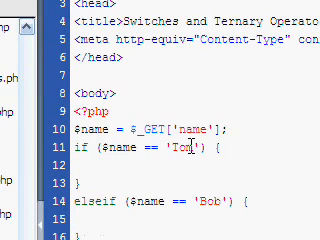
pyautogui.scroll(-3)
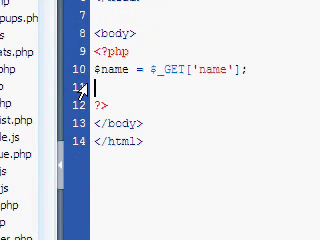
pyautogui.write('e')
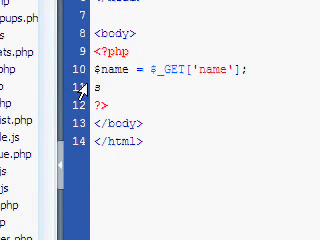
pyautogui.write('switch ($')
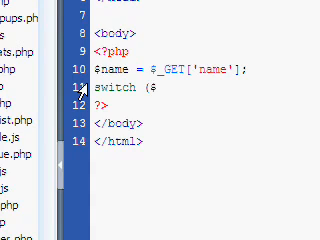
pyautogui.write('name)')
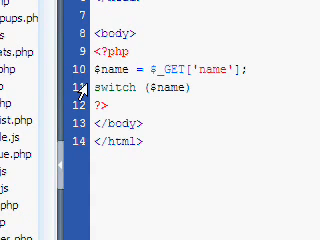
pyautogui.write('{')
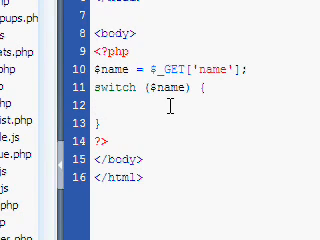
pyautogui.write("case 'Io")
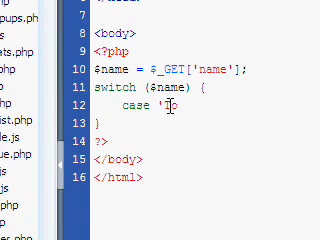
pyautogui.write("Tom':")
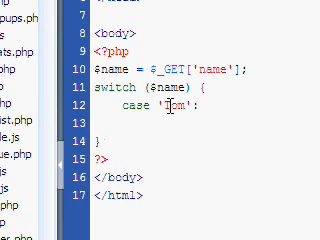
pyautogui.write("echo 'You")
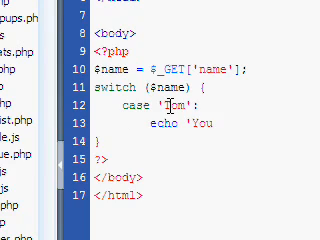
pyautogui.write("rule';")
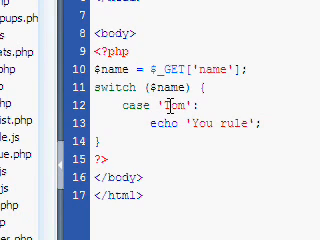
pyautogui.write('break;')
pyautogui.write('case')
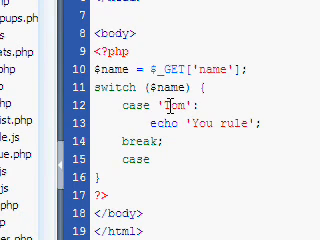
pyautogui.write("'Bob':")
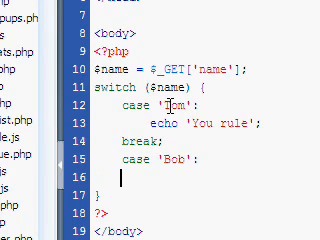
pyautogui.write('echo')
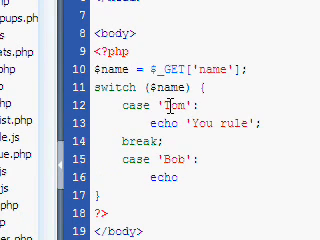
pyautogui.write("'You also")
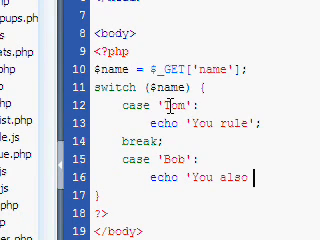
pyautogui.write("rule';")
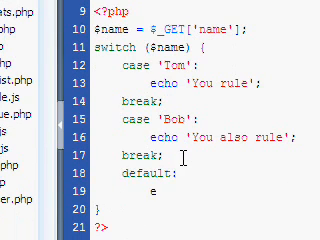
pyautogui.write("cho 'You do")
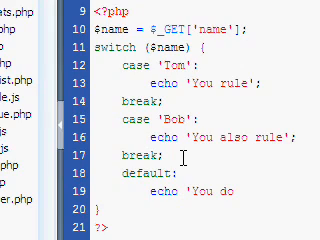
pyautogui.write("not rule';")
pyautogui.write('break;')
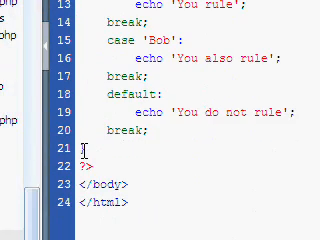
pyautogui.write('endswit')
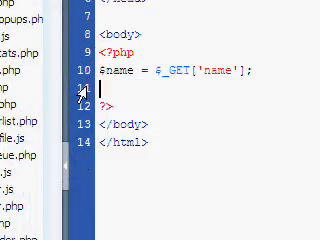
pyautogui.scroll(-3)
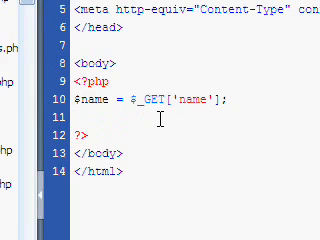
pyautogui.write('()')
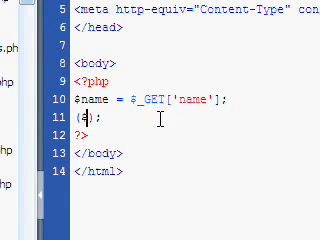
pyautogui.write("name = 'Tom' ?")
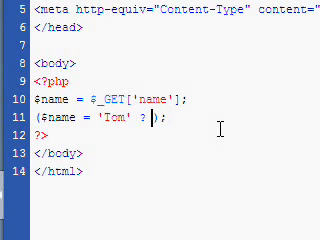
pyautogui.write("'")
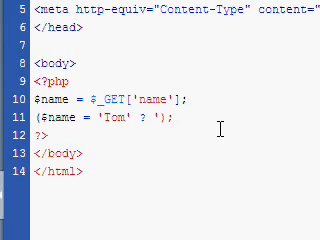
pyautogui.write("You rule' : '")
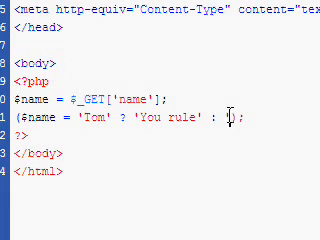
pyautogui.write('You do not')
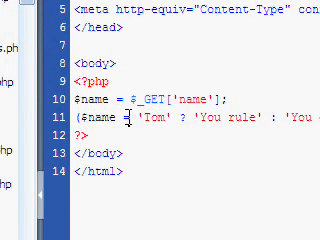
pyautogui.write('=')
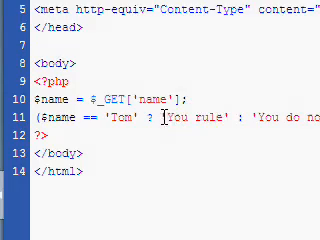
pyautogui.write('echo')
pyautogui.write('$bag')
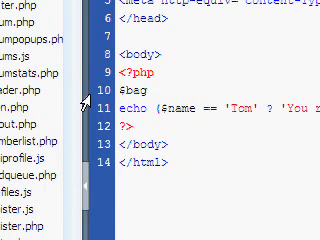
pyautogui.write('c')
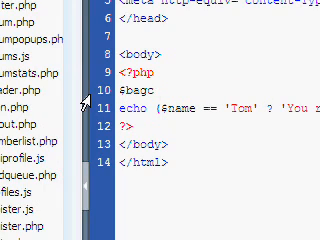
pyautogui.write('kground')
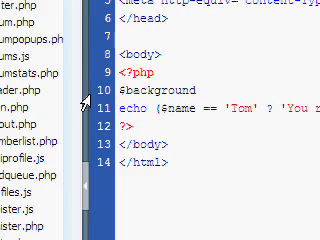
pyautogui.write("= '")
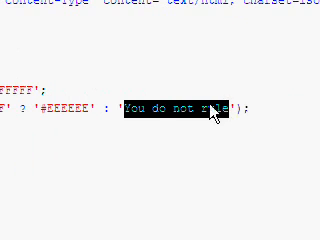
pyautogui.write('F')
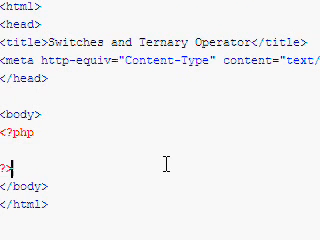
pyautogui.scroll(-3)
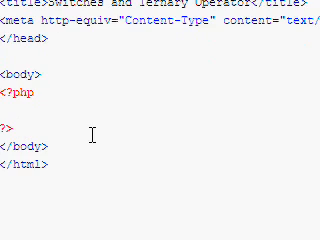